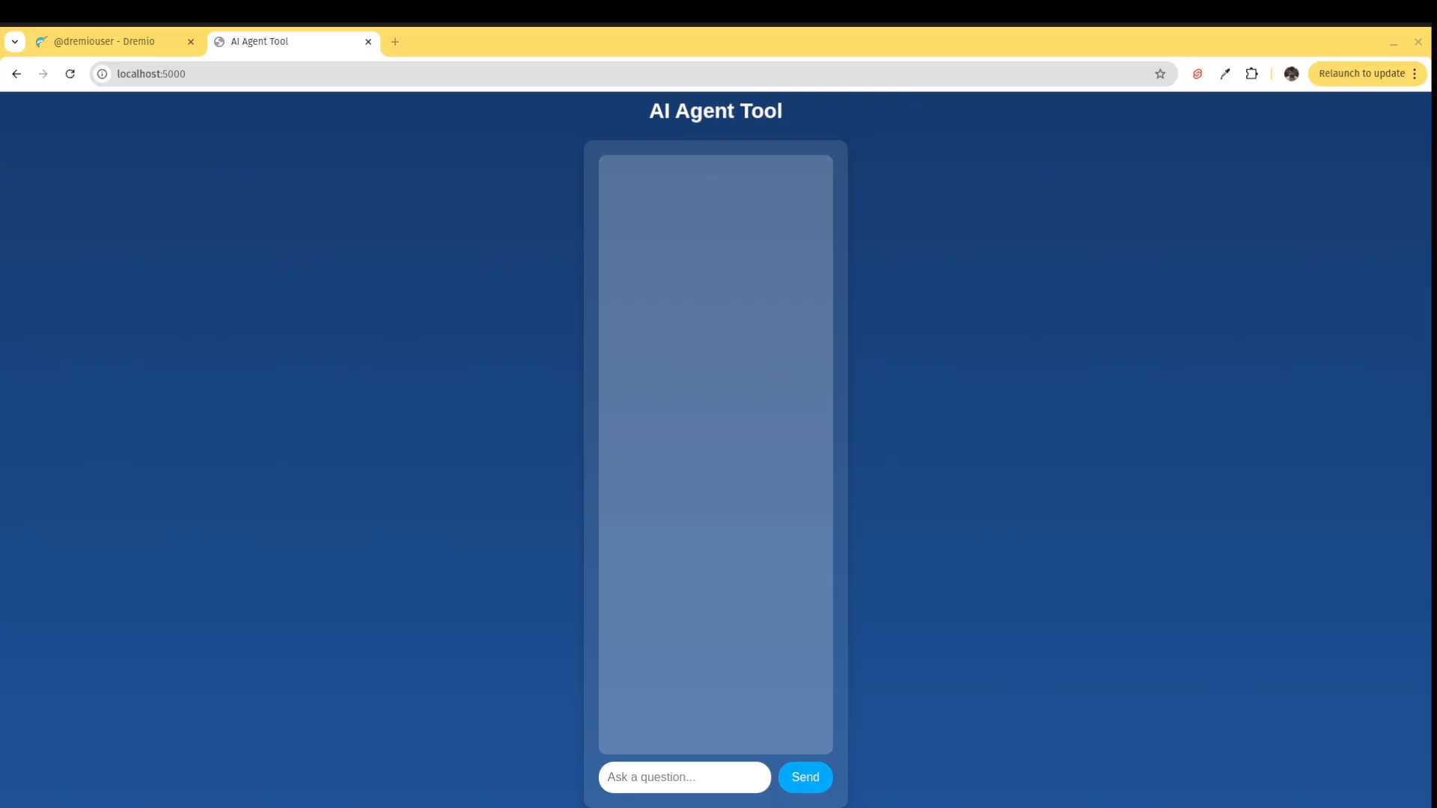
mouse_move(1024, 559)
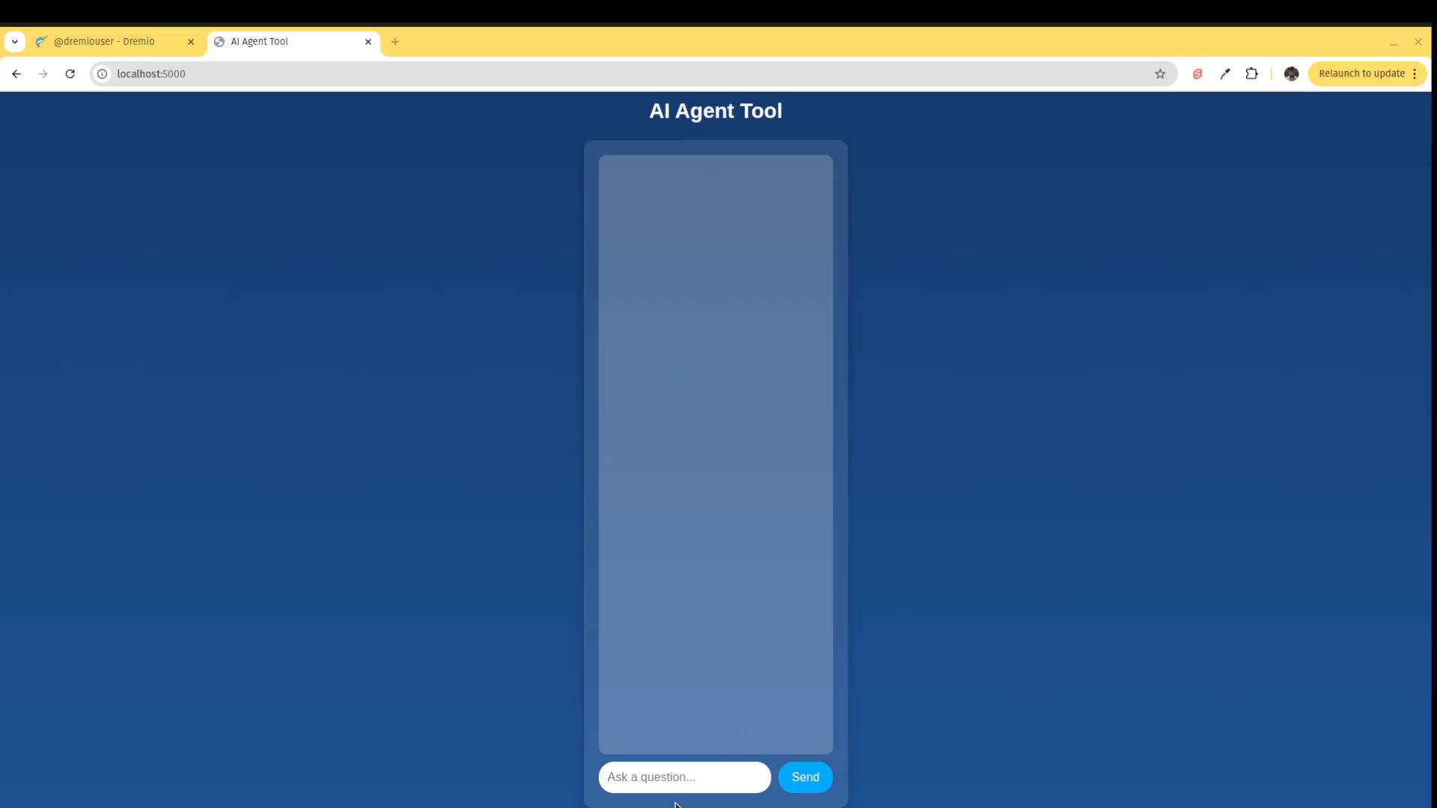
Ask how many purchases were invoiced but not paid and send it, getting a total of 19.
left_click(685, 777)
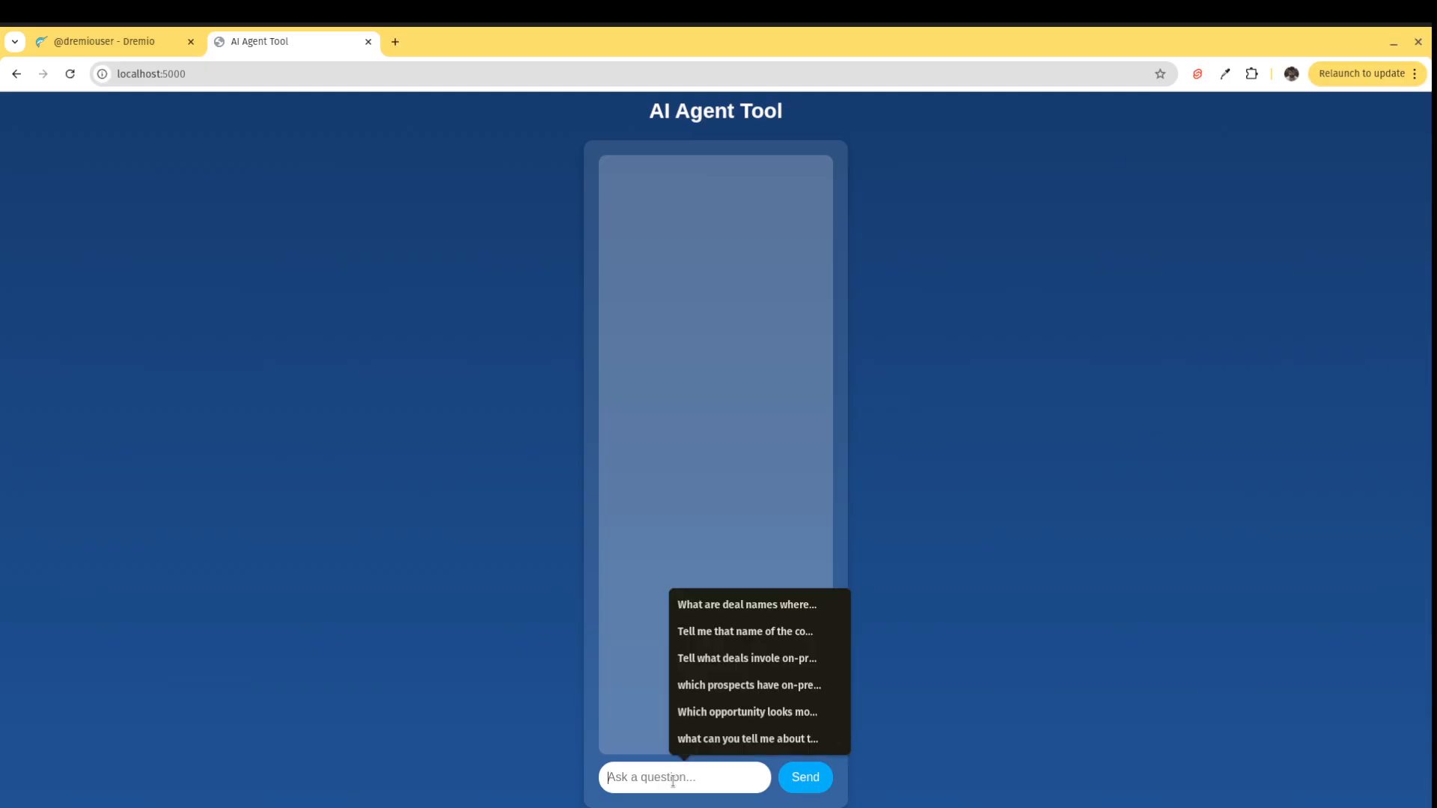
type("How ma")
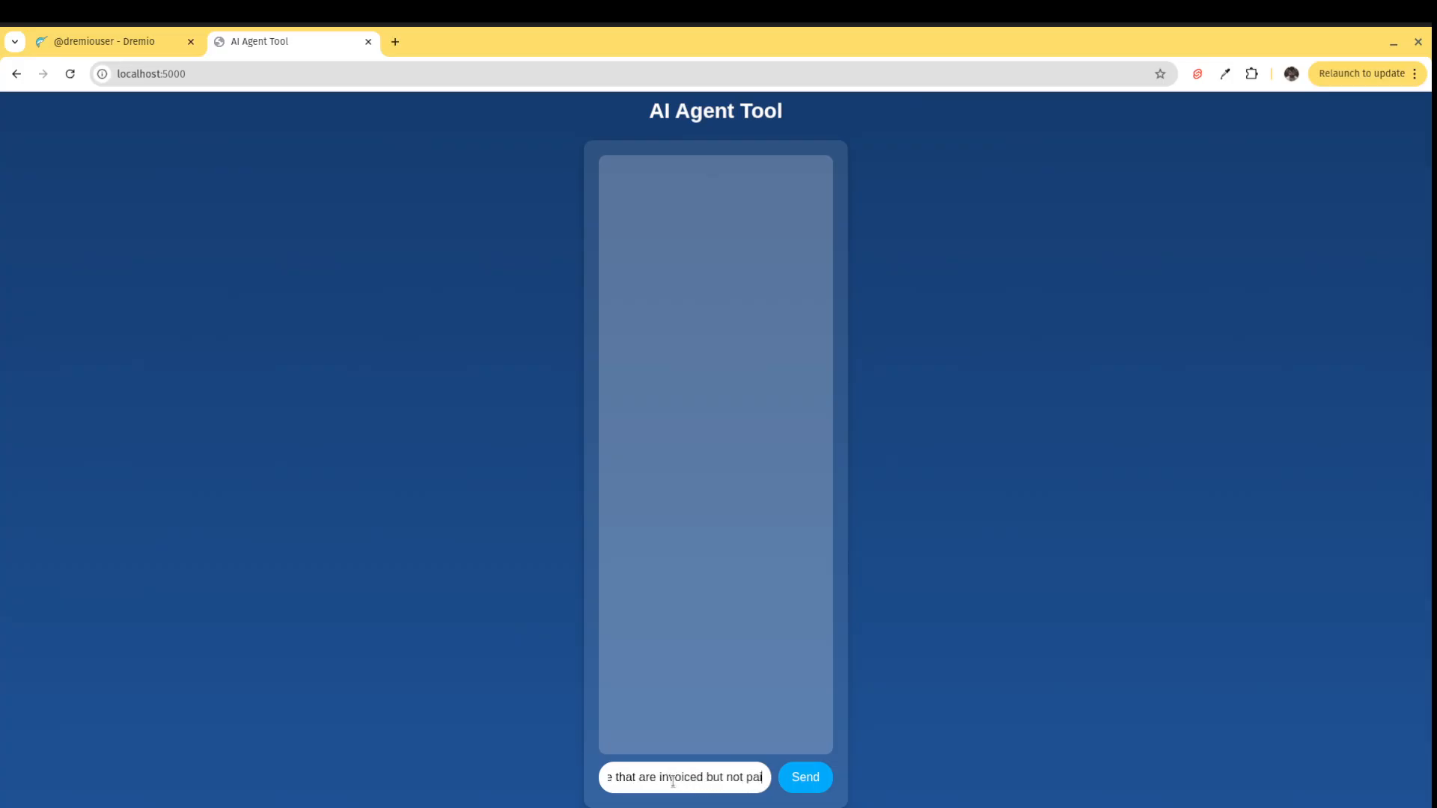
left_click(804, 777)
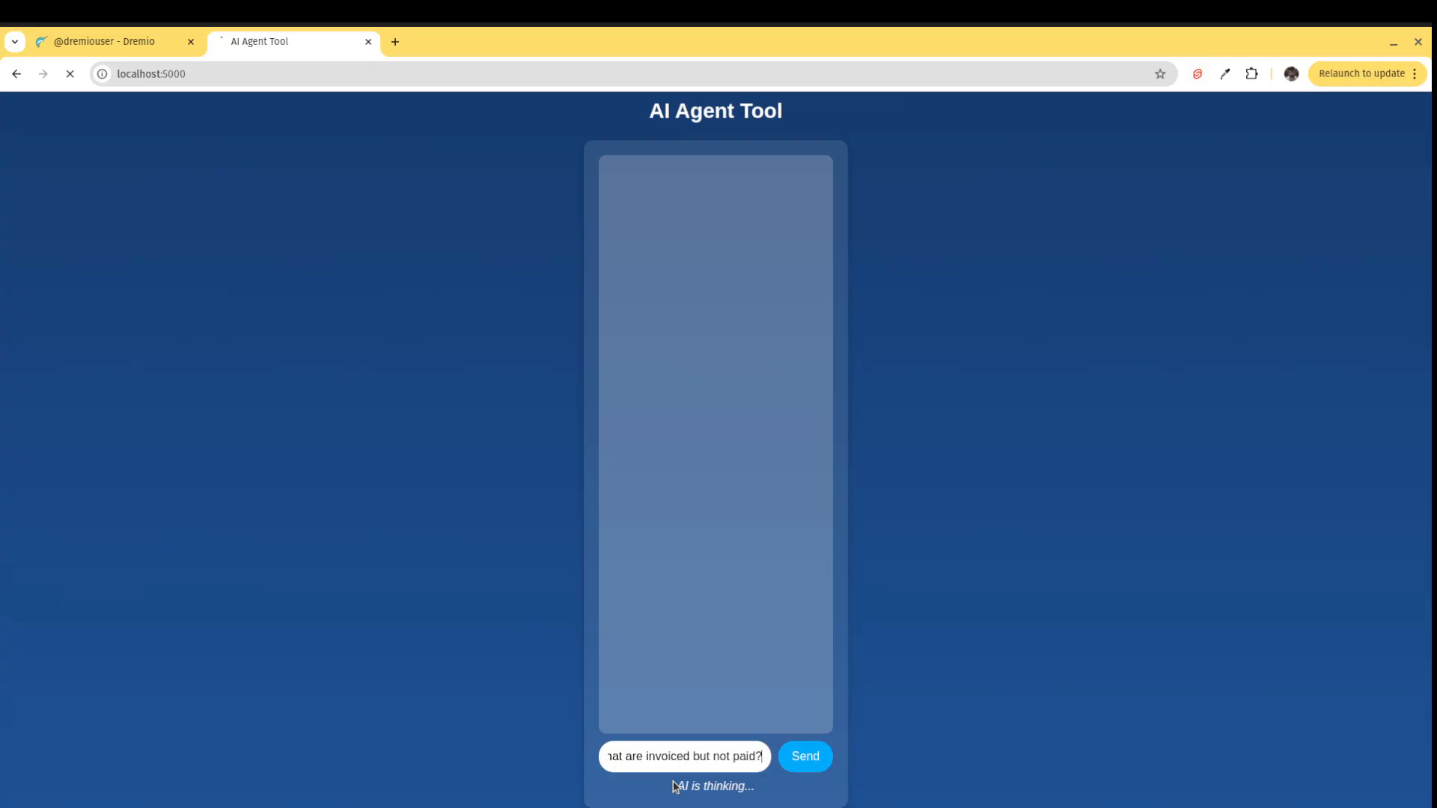
left_click(803, 756)
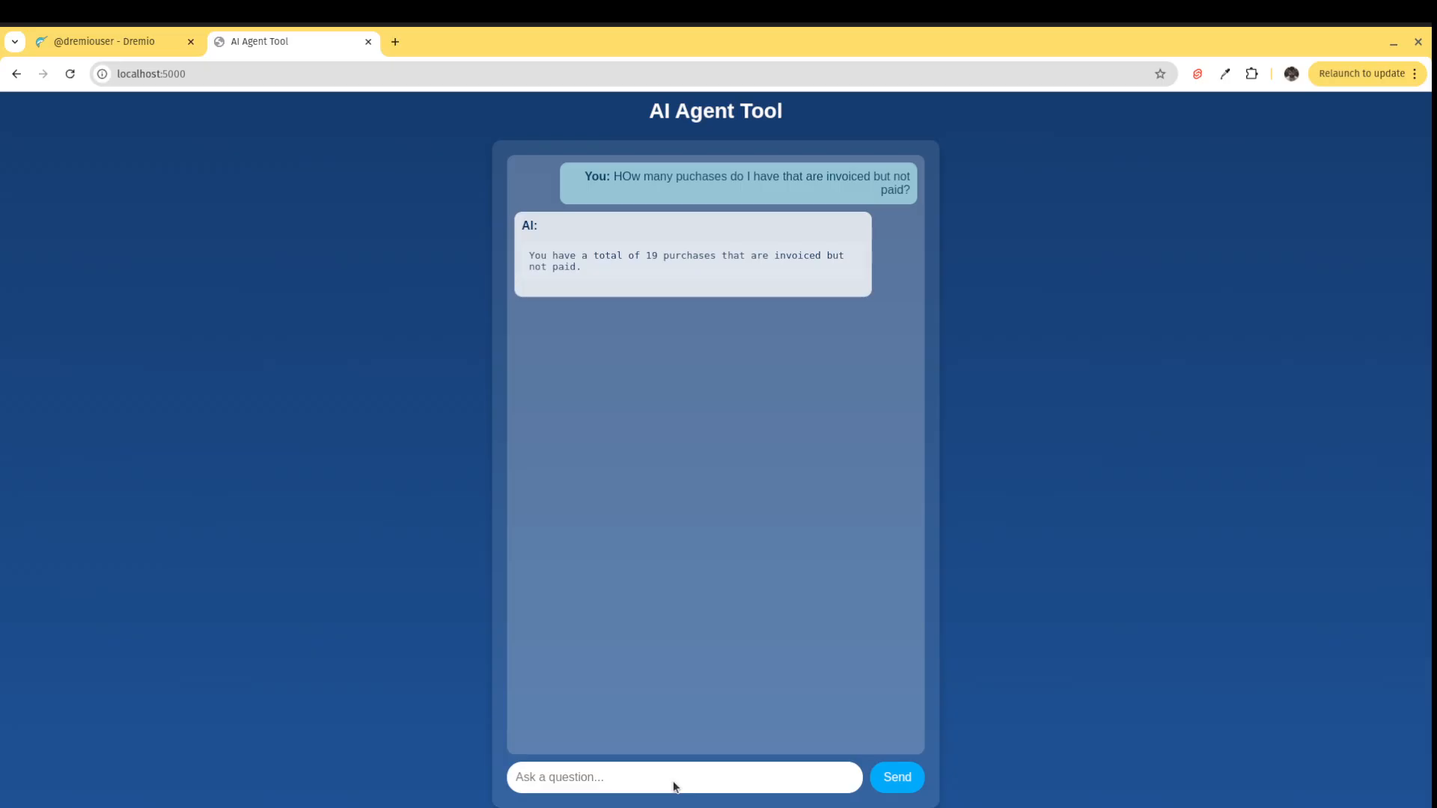
Send the follow-up 'can you give me a few examples of those purchases', answered with three unpaid purchases.
type("can you give me a few ex")
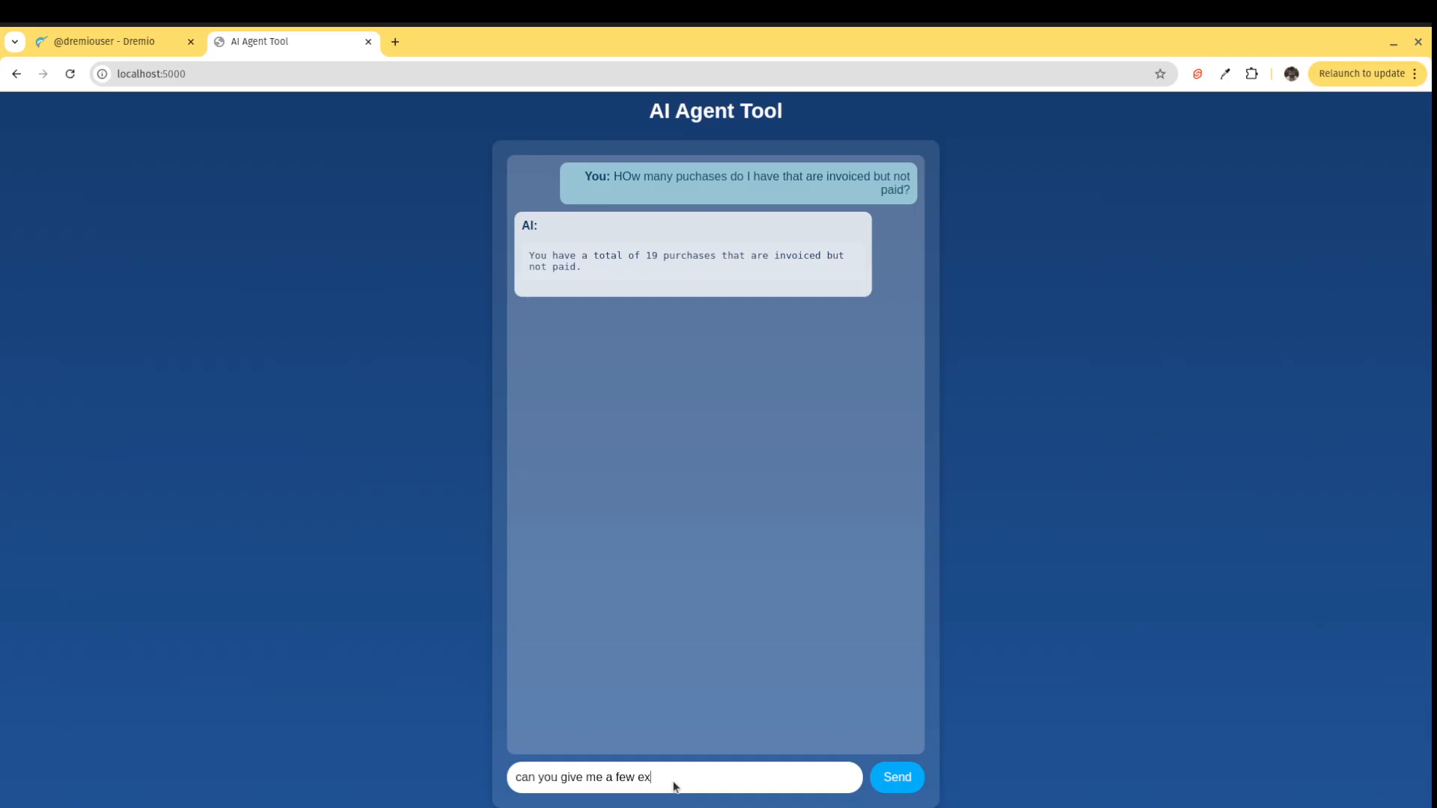
type("amples of those")
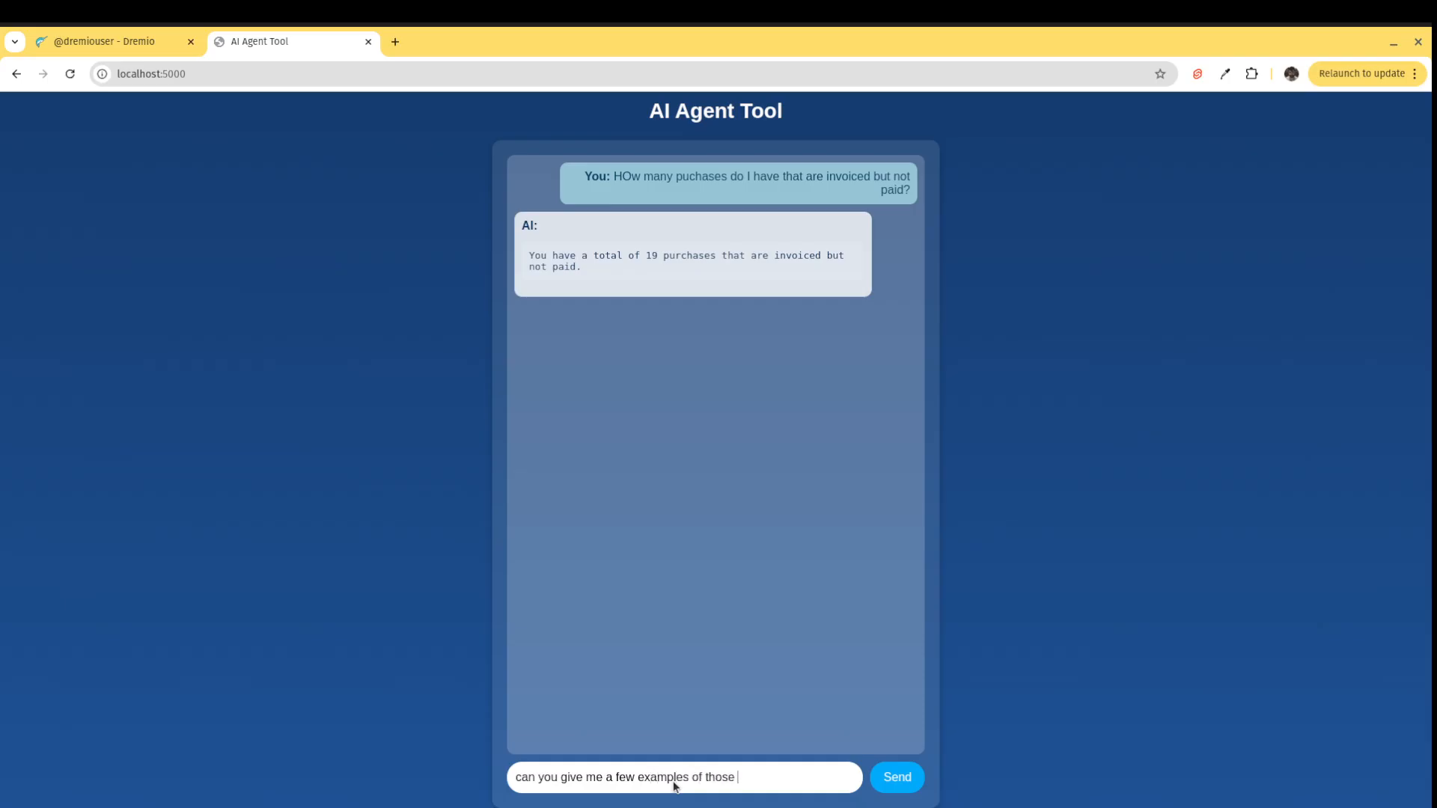
type("purchases")
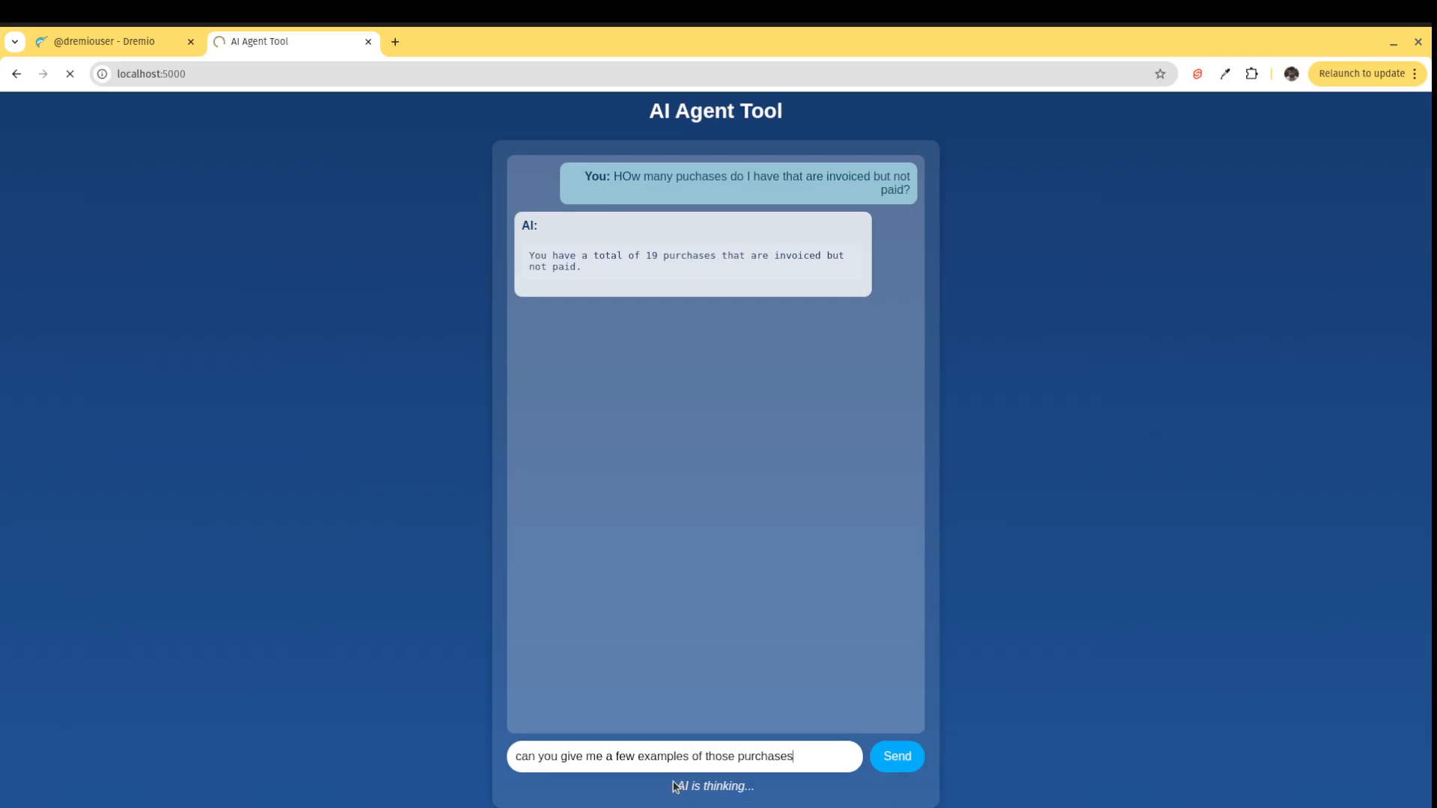
left_click(895, 756)
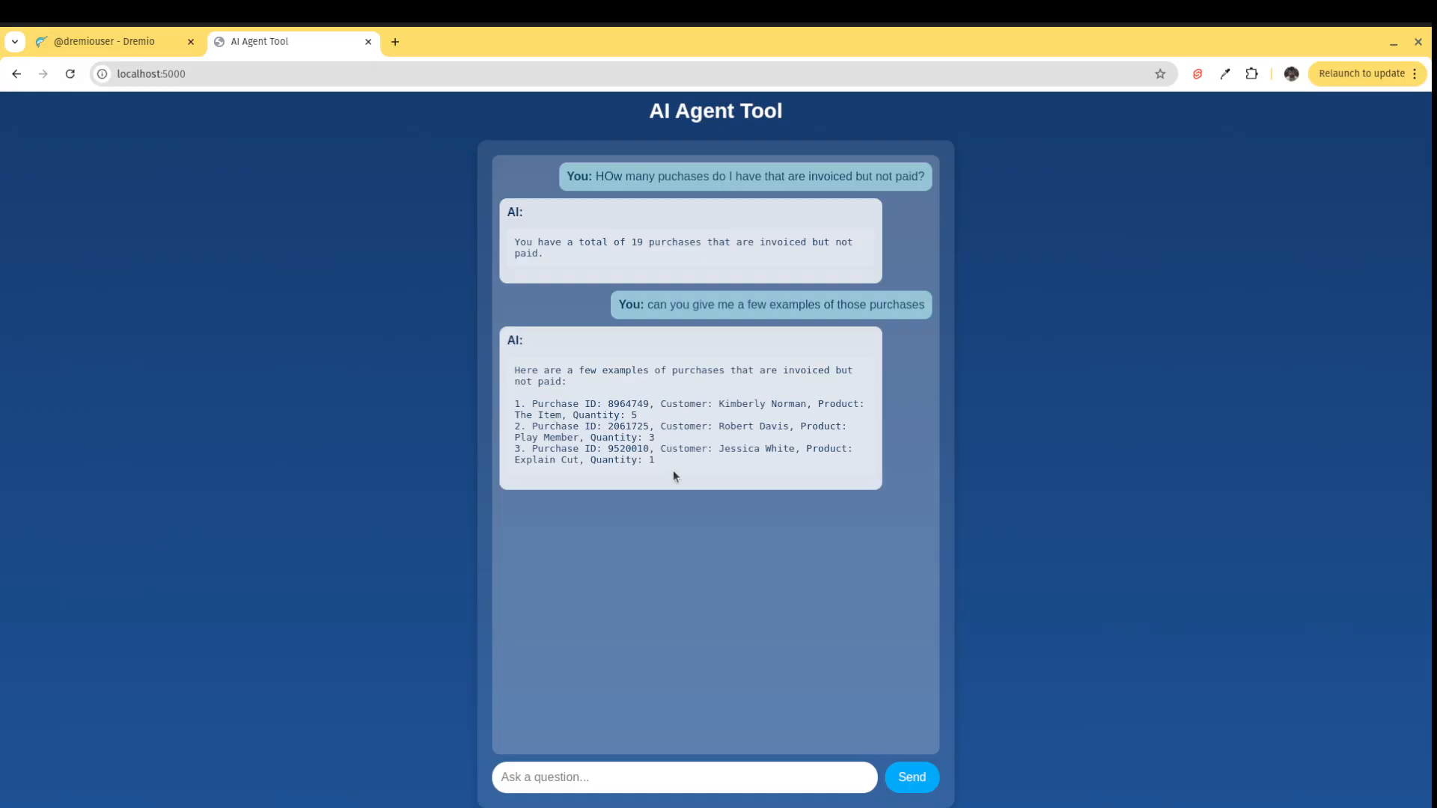
mouse_move(671, 485)
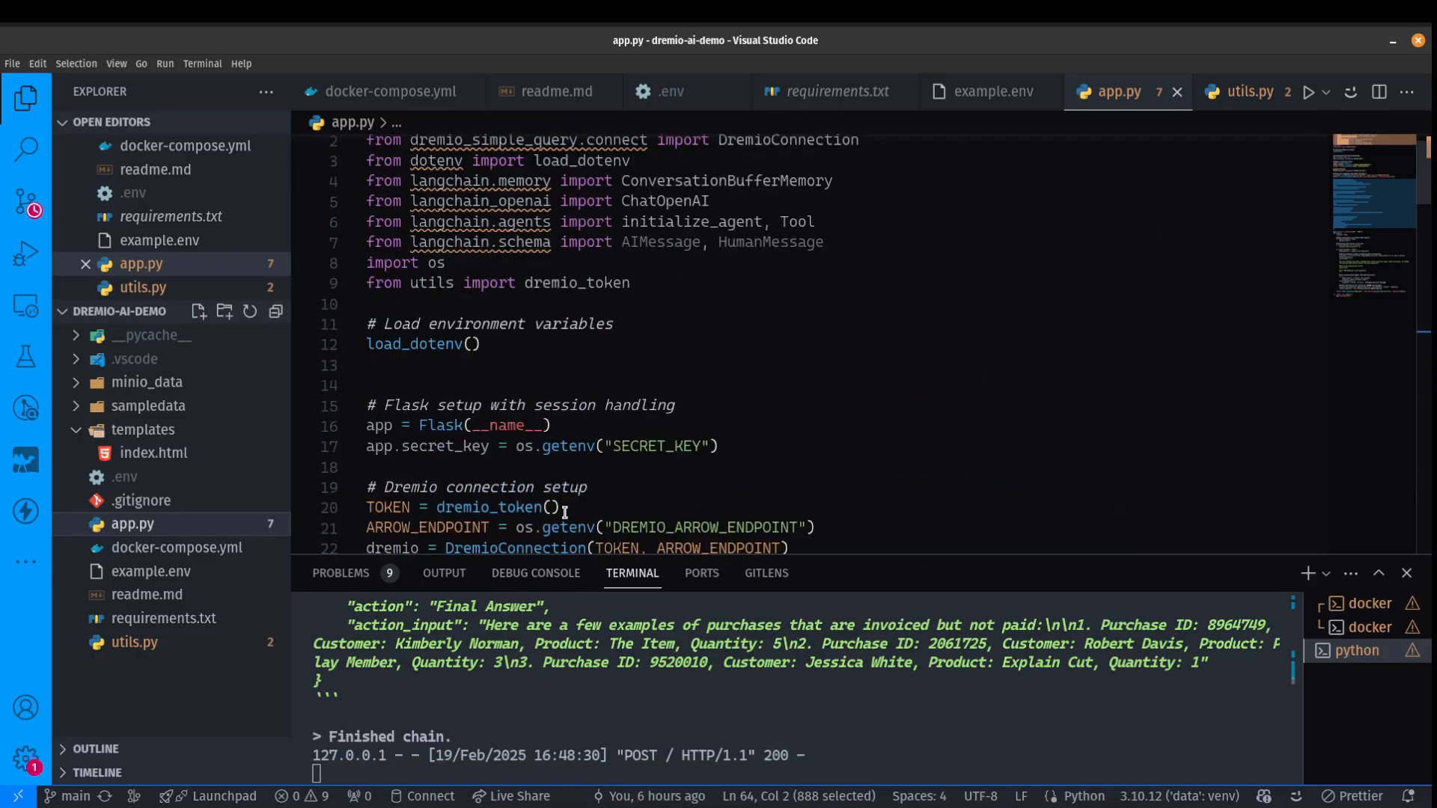
Scroll app.py to review the get_purchases tool and initialize_agent setup.
scroll("down", 3)
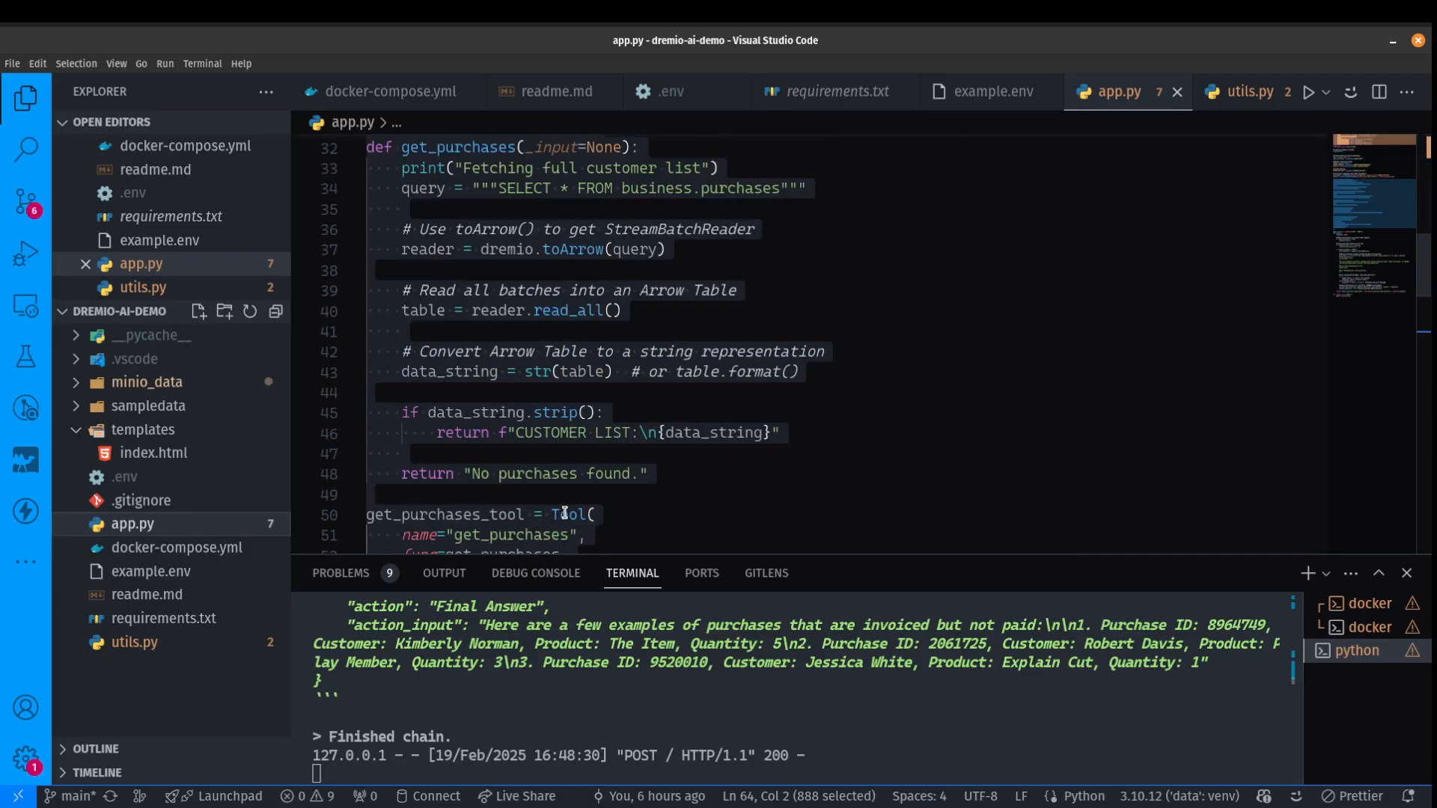
scroll("down", 3)
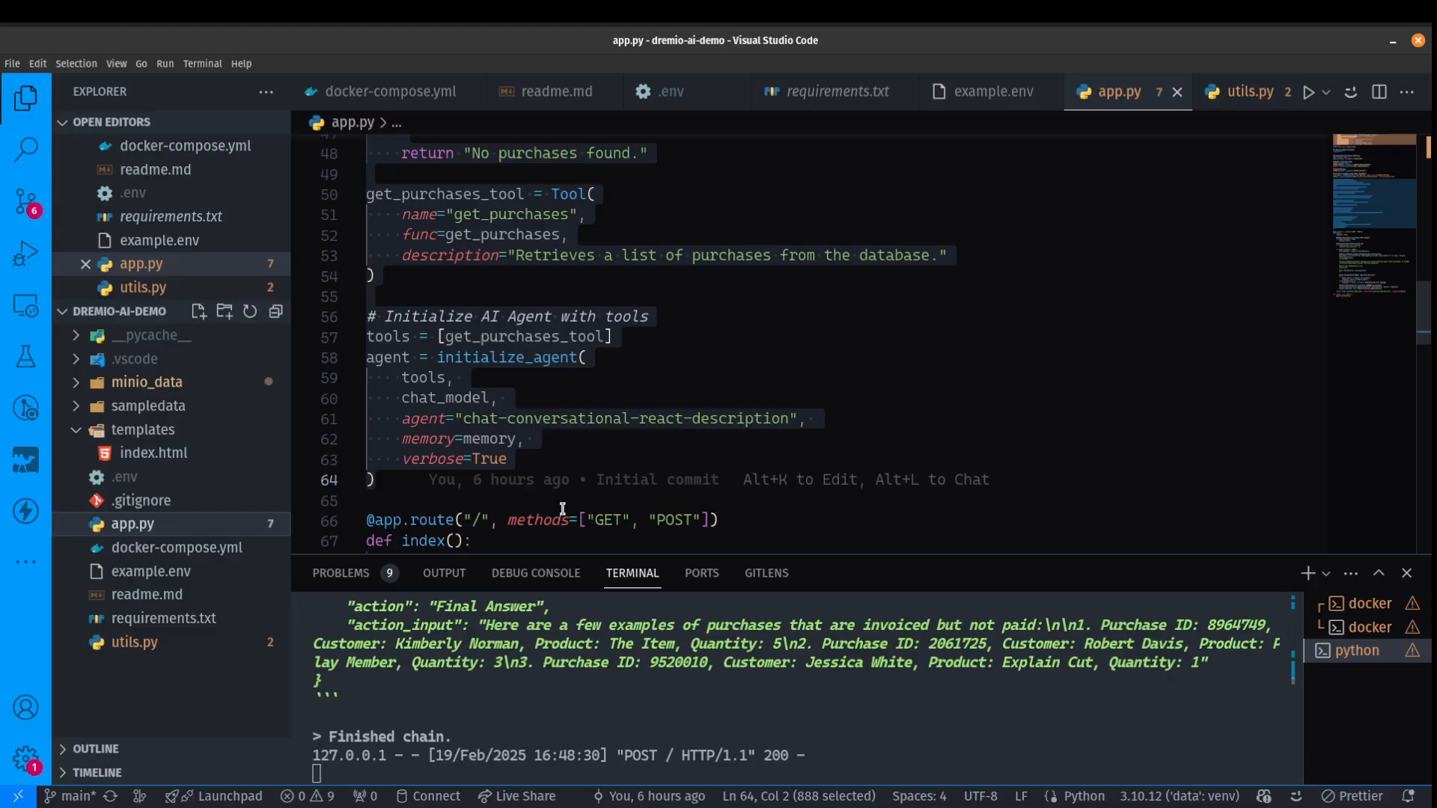
mouse_move(714, 747)
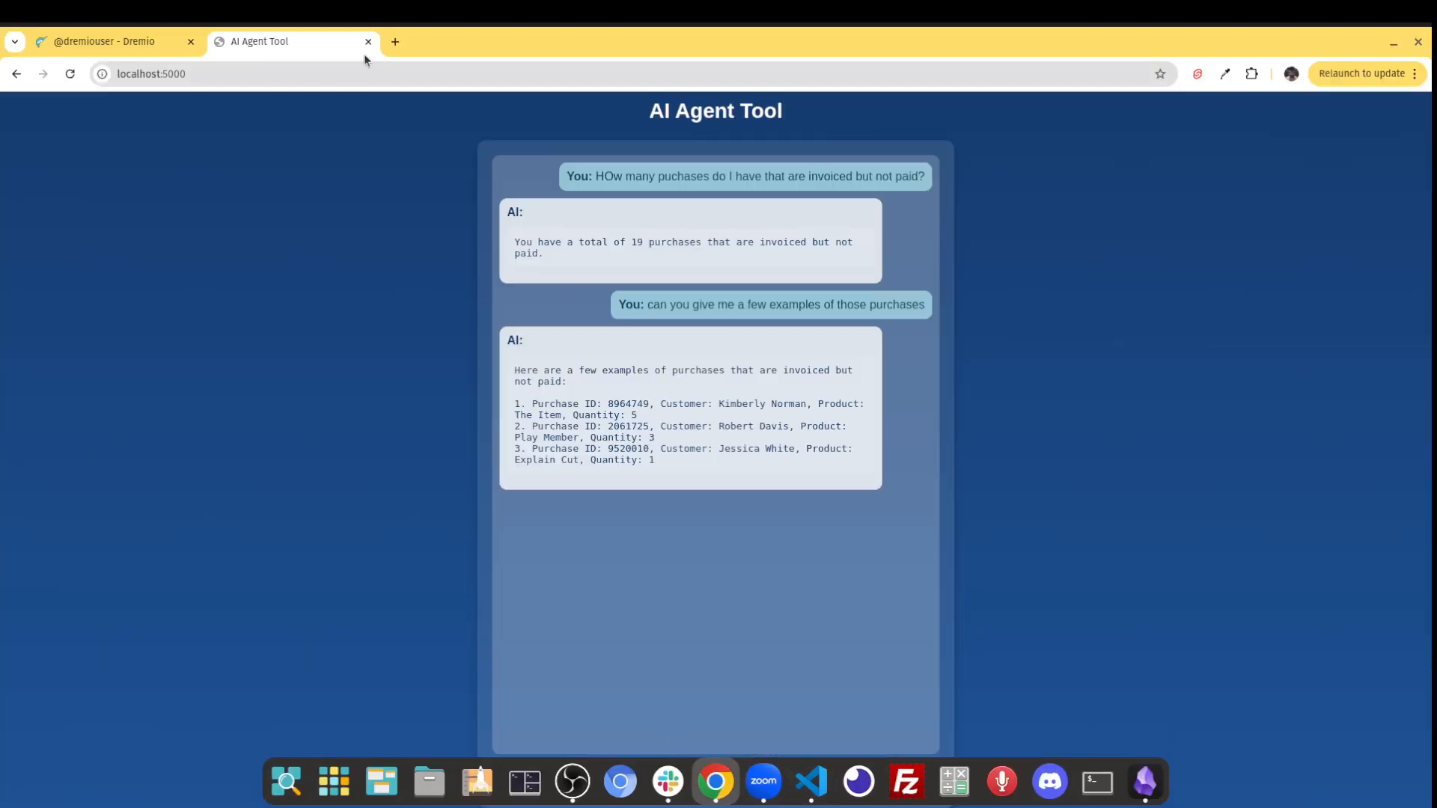
Switch to Dremio, browse the Add Data Source list, and close it without adding one.
left_click(104, 42)
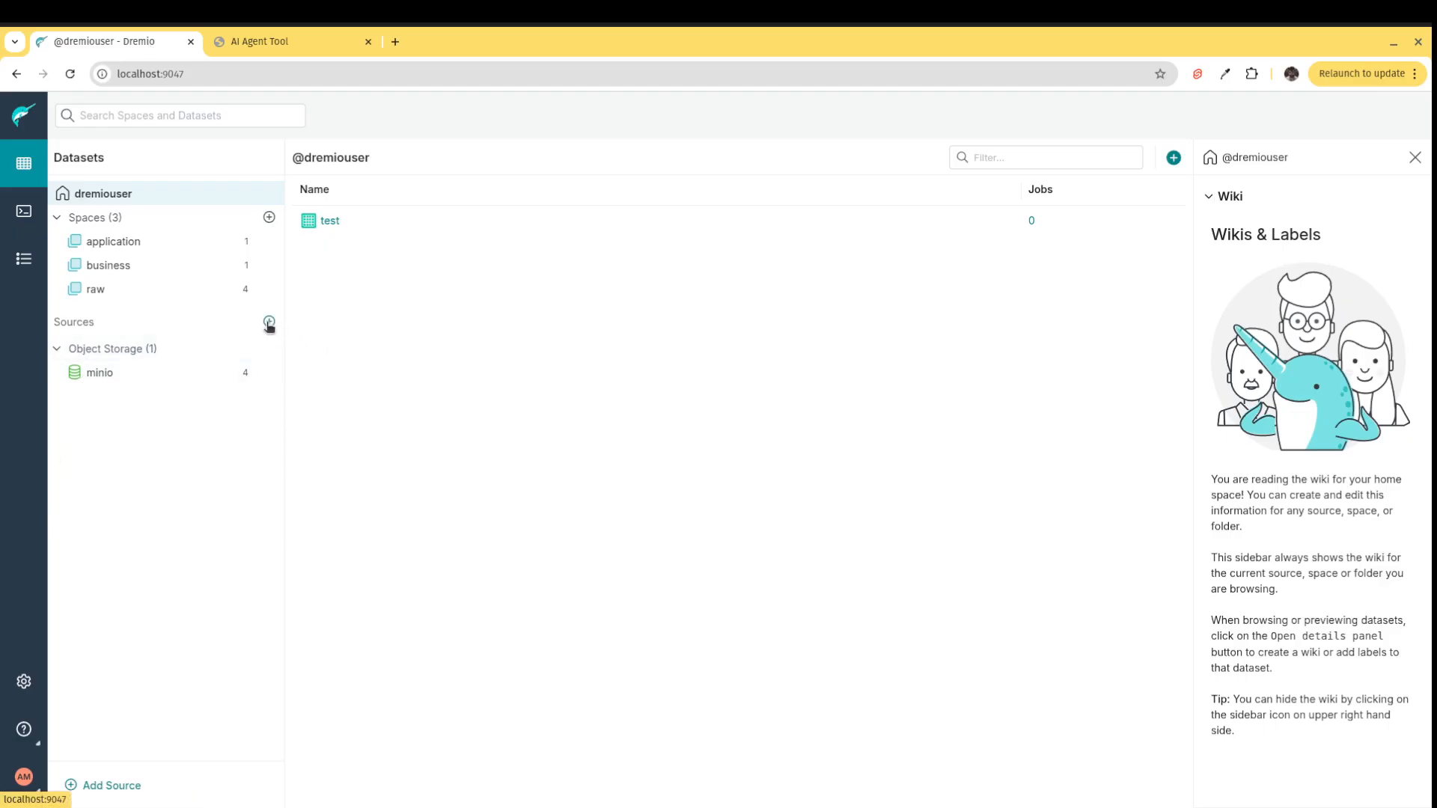
left_click(267, 322)
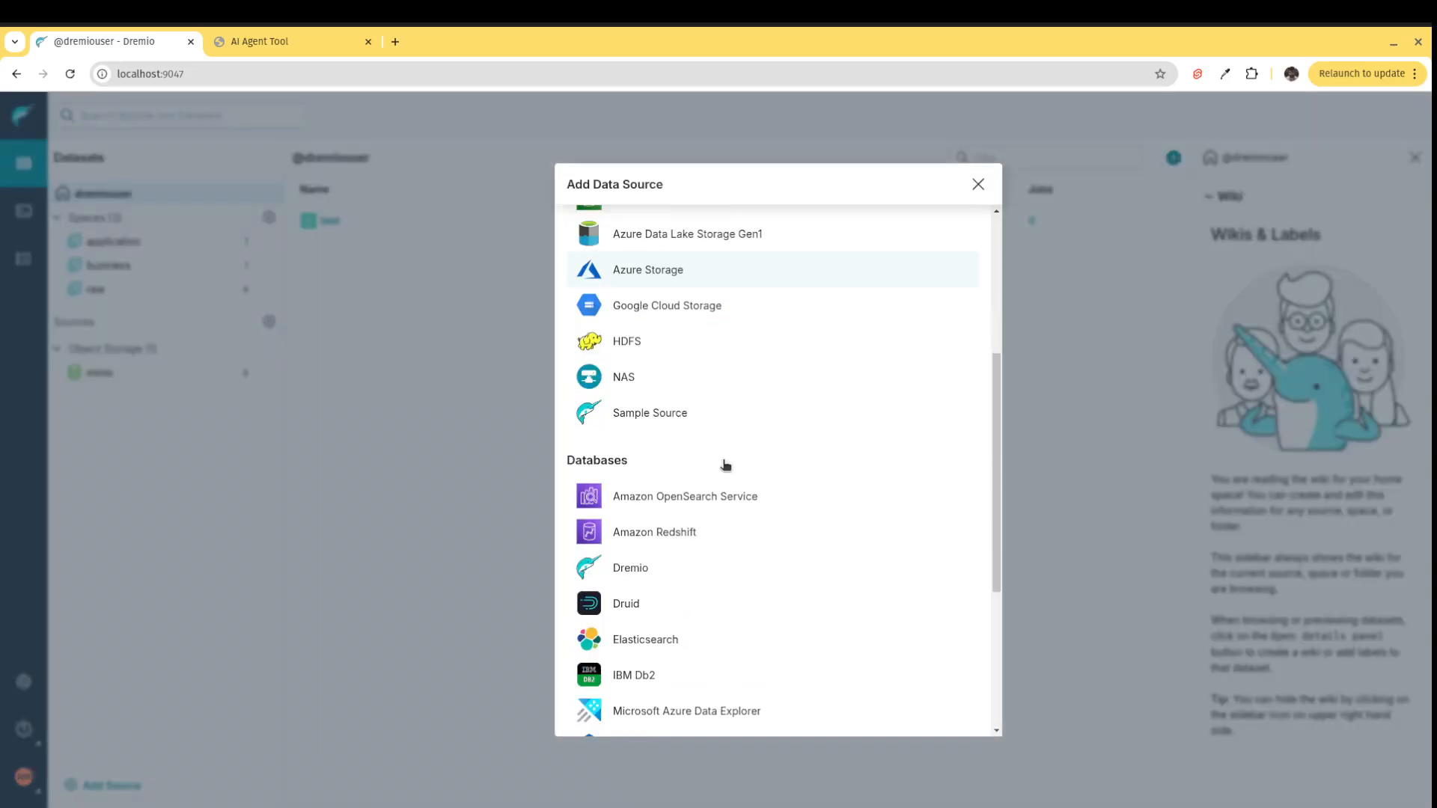
scroll("down", 3)
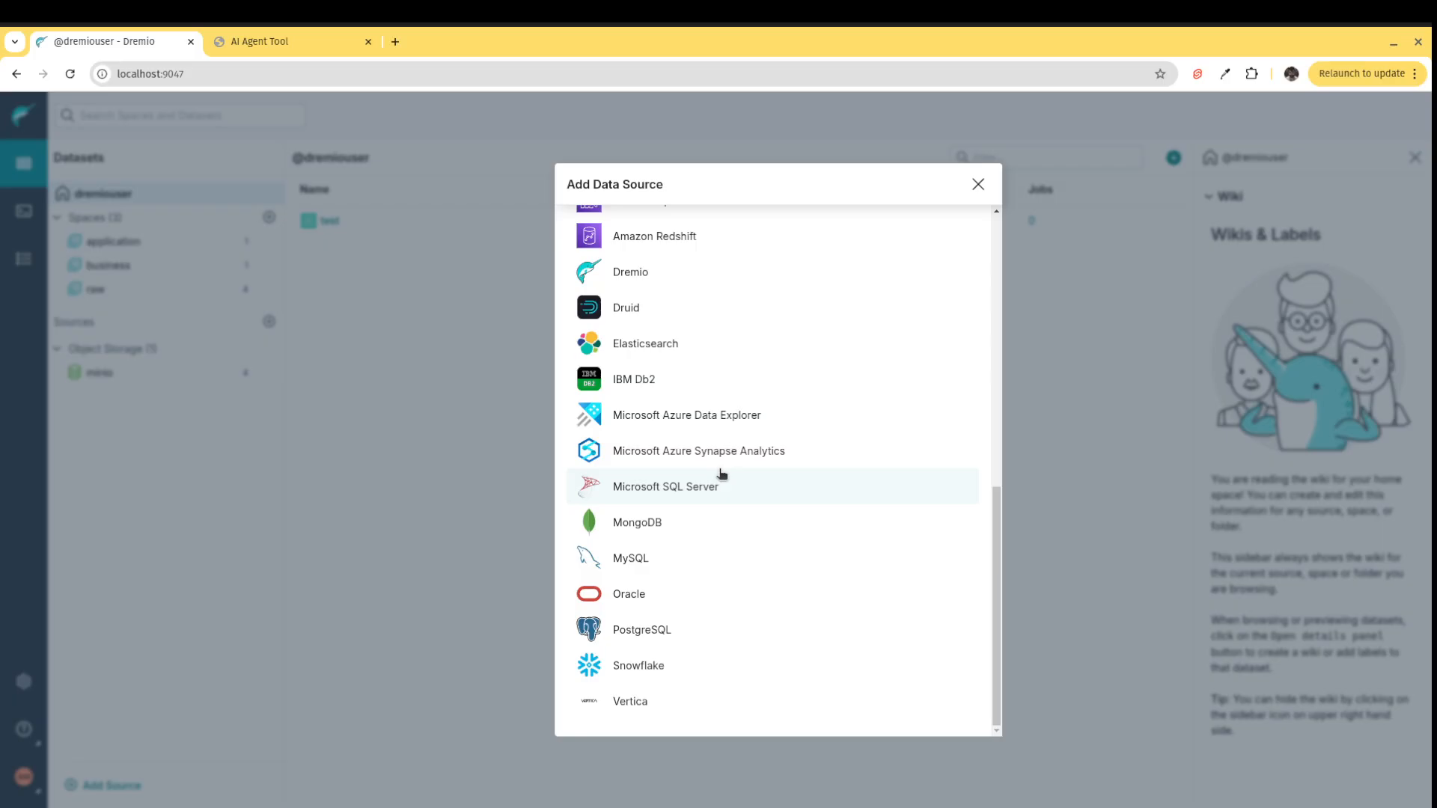
left_click(978, 184)
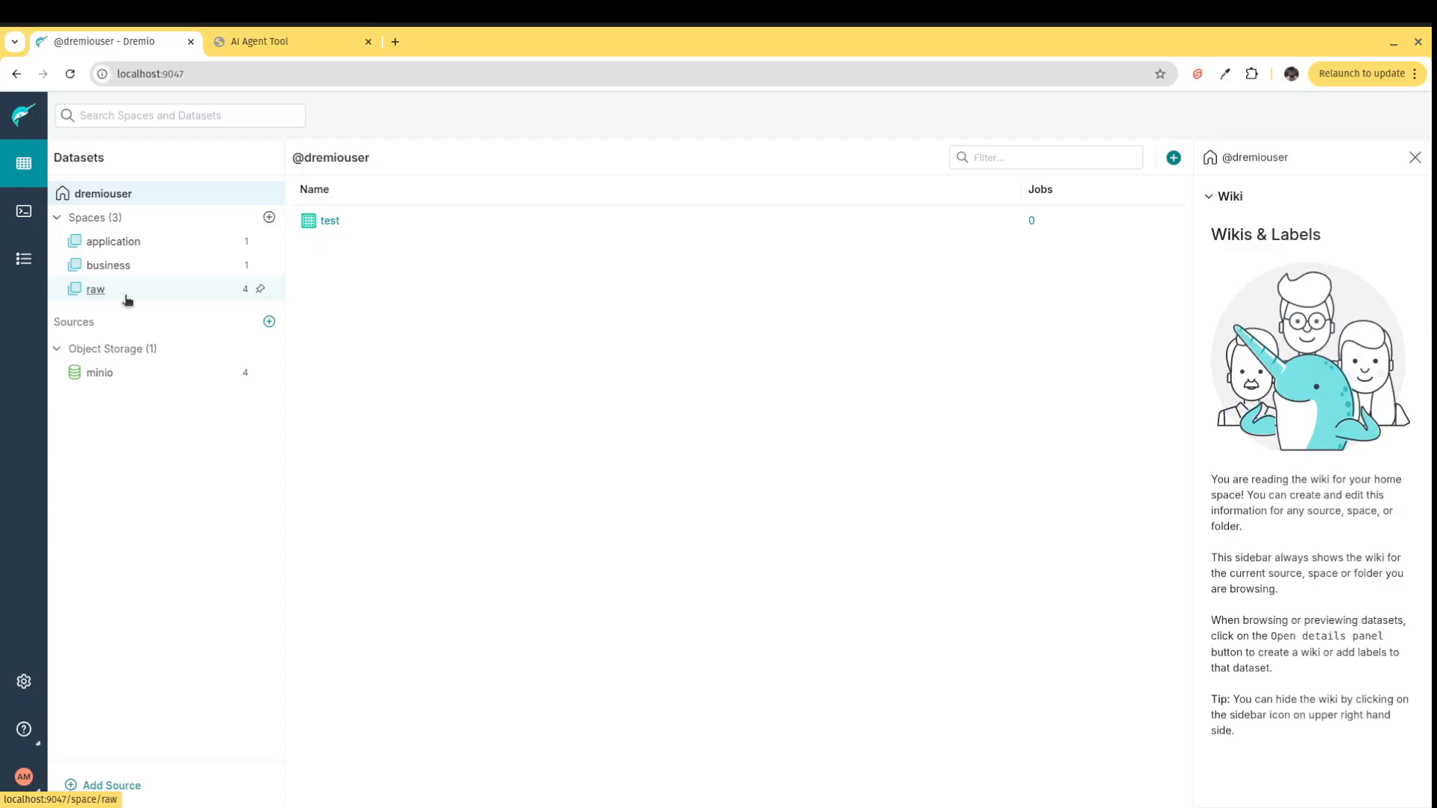
Browse the raw space's four datasets, then open the business space with its purchases dataset.
left_click(96, 289)
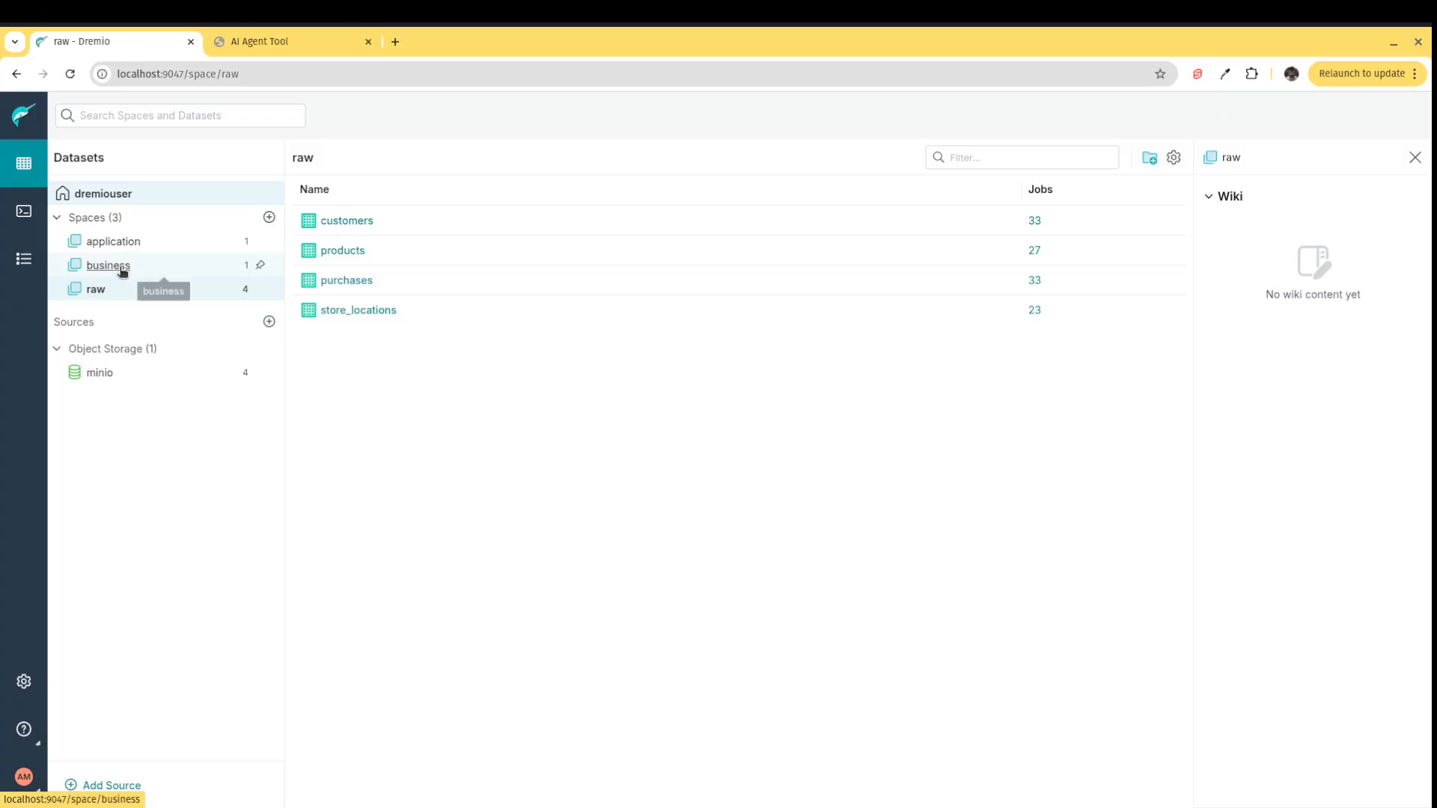
left_click(108, 265)
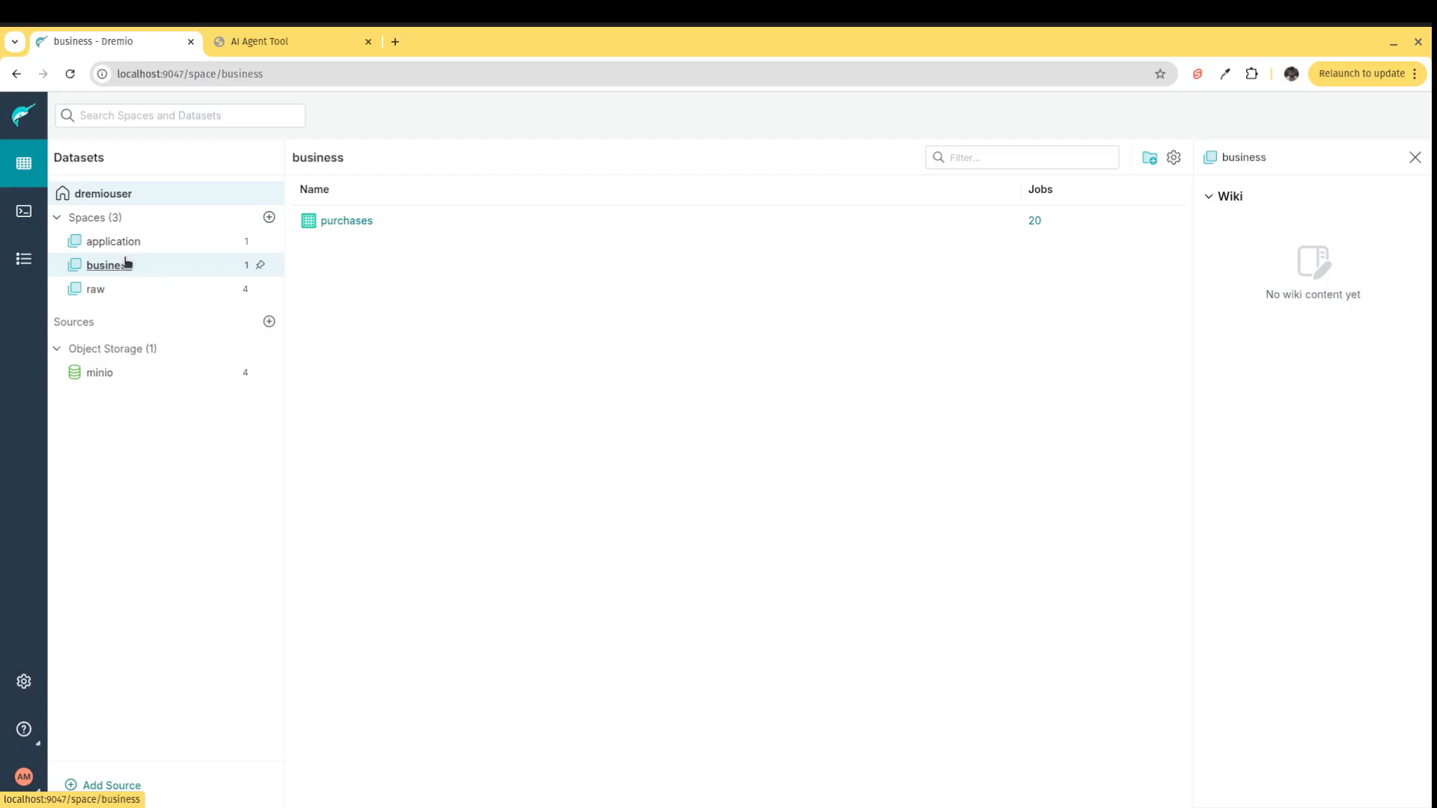
left_click(114, 241)
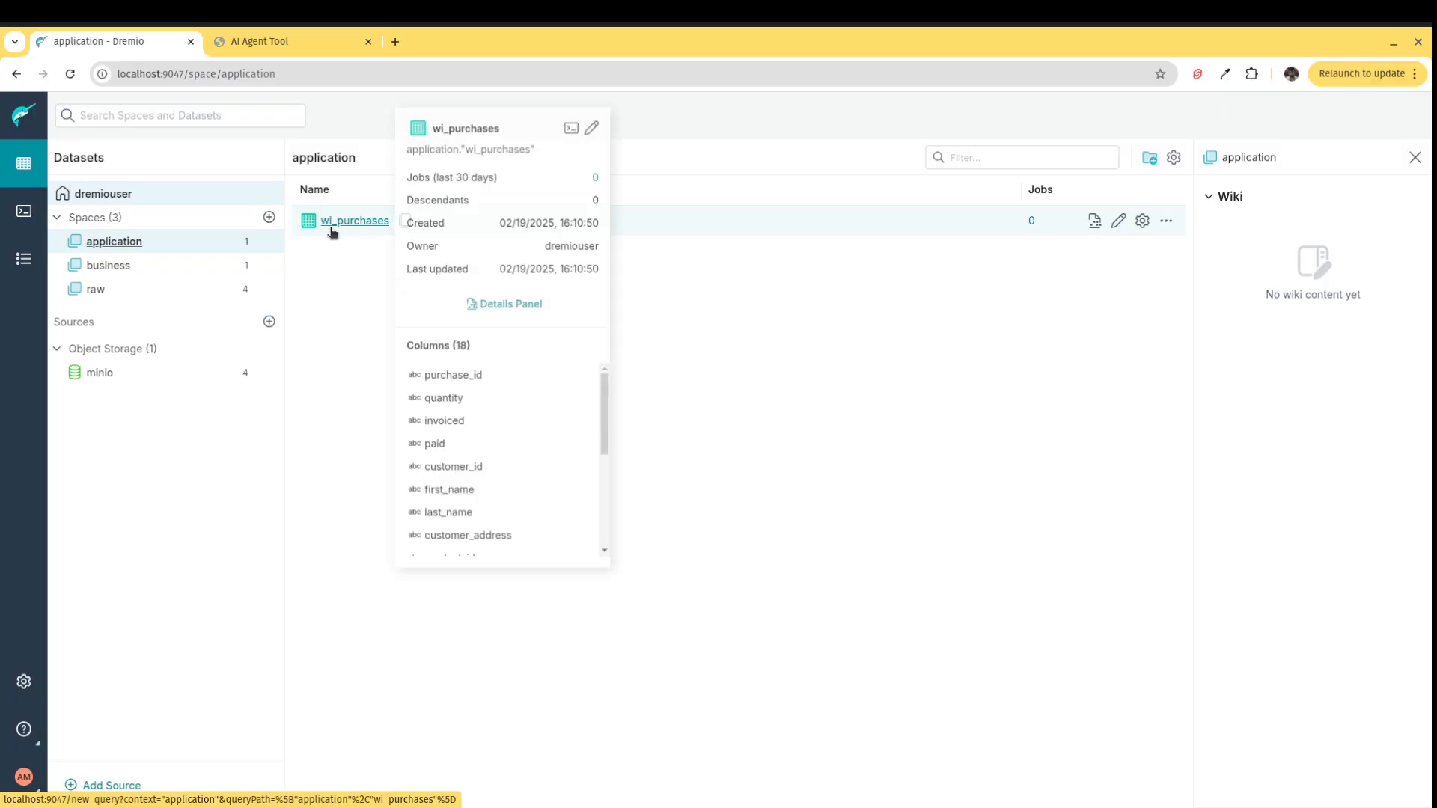
mouse_move(647, 292)
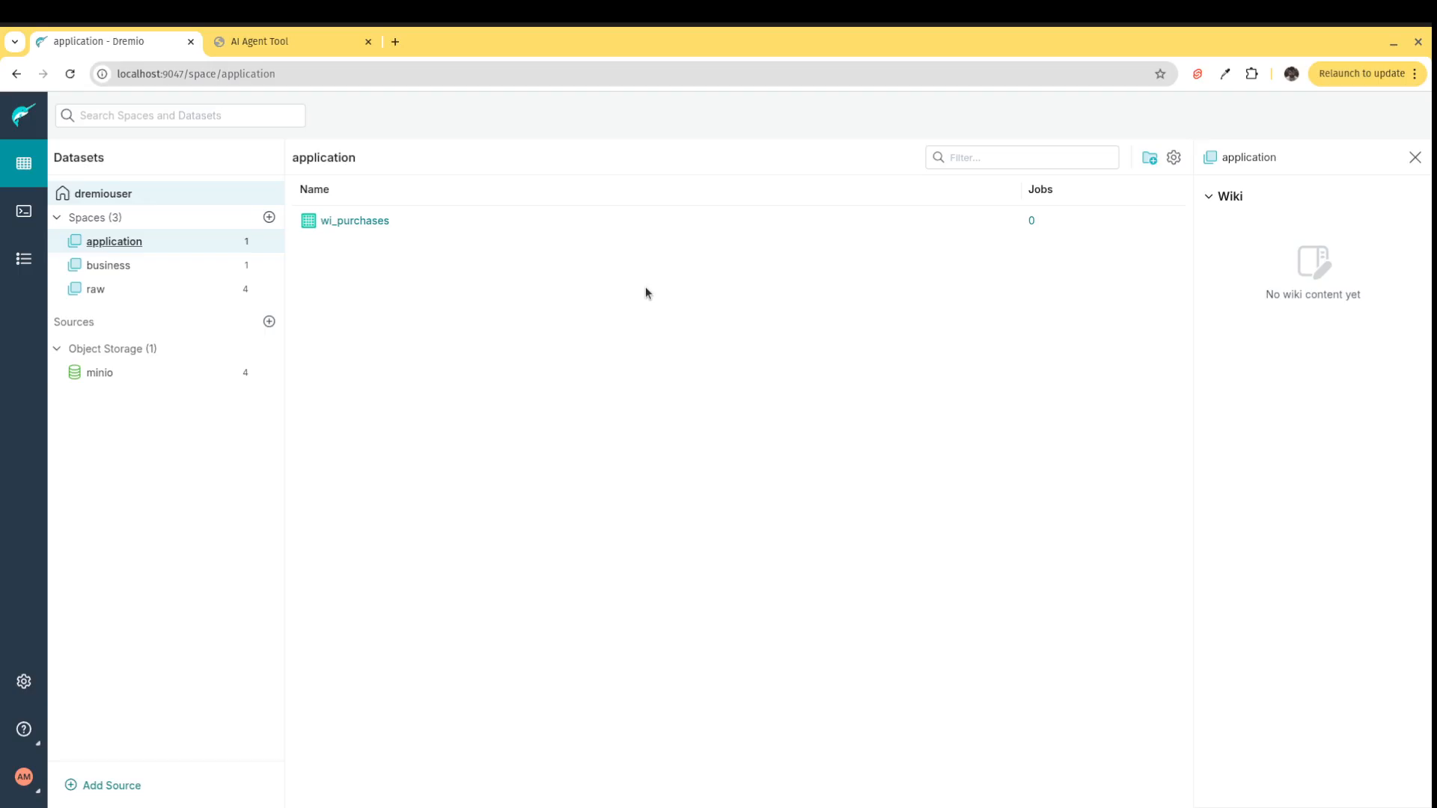
mouse_move(638, 303)
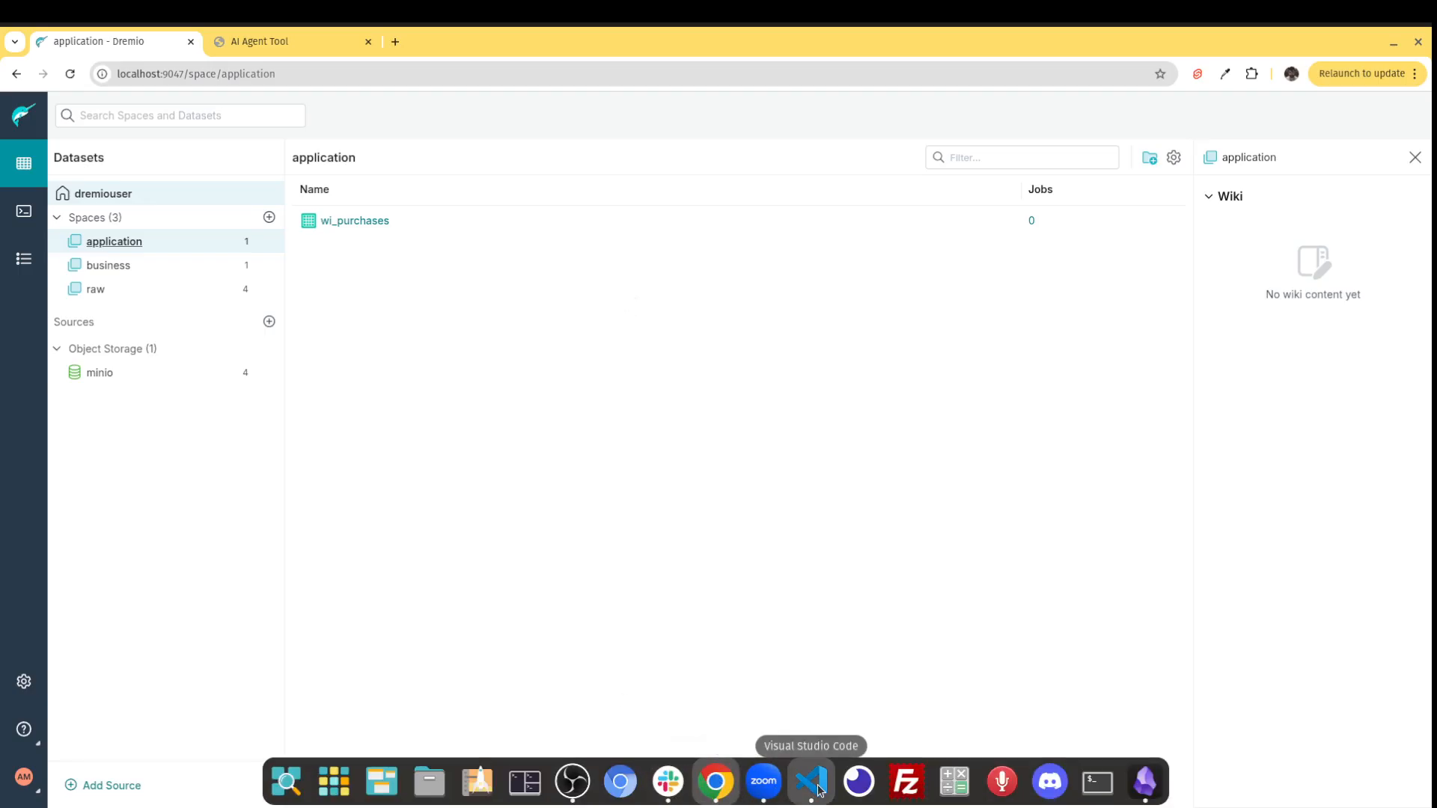
Switch back to Visual Studio Code showing app.py's agent setup.
left_click(810, 781)
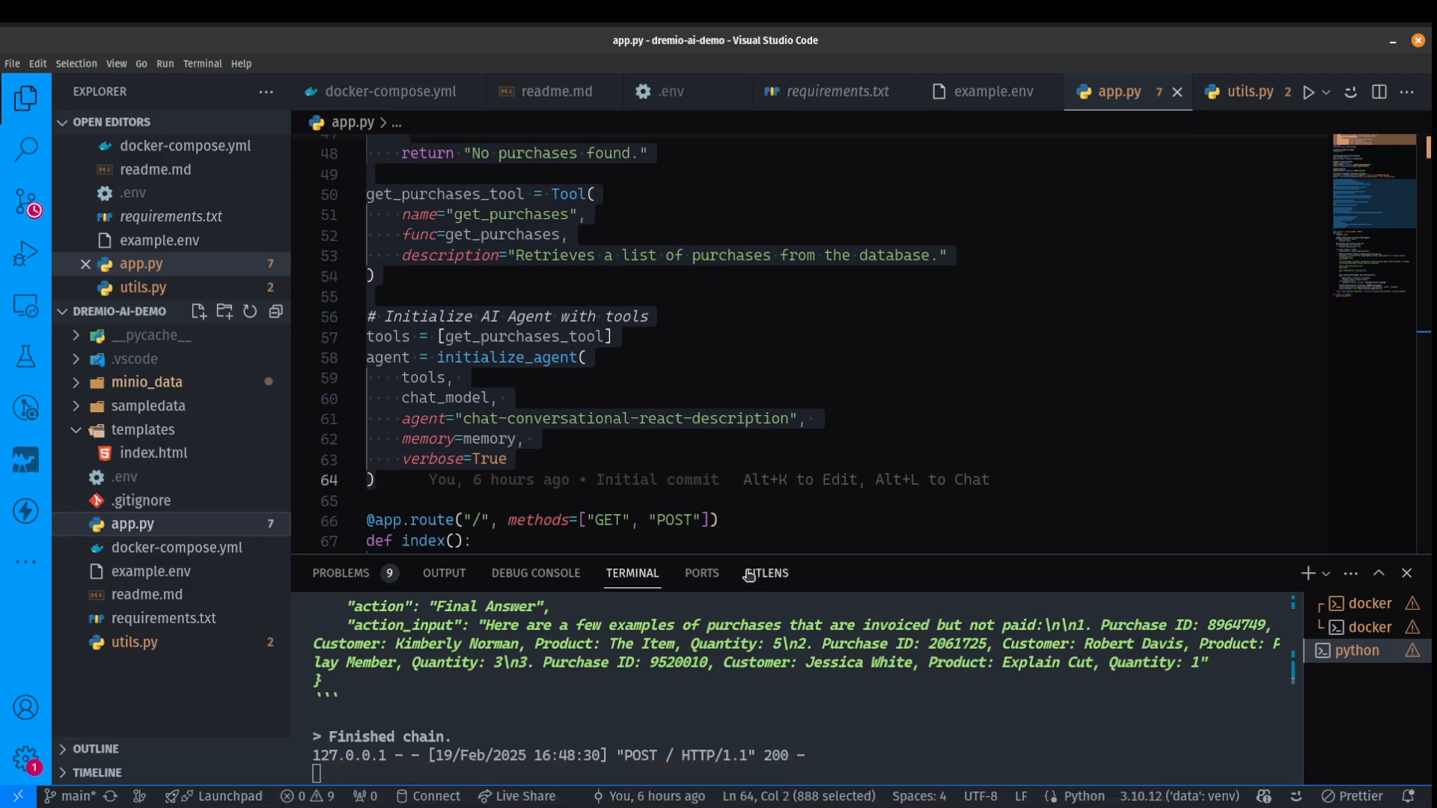